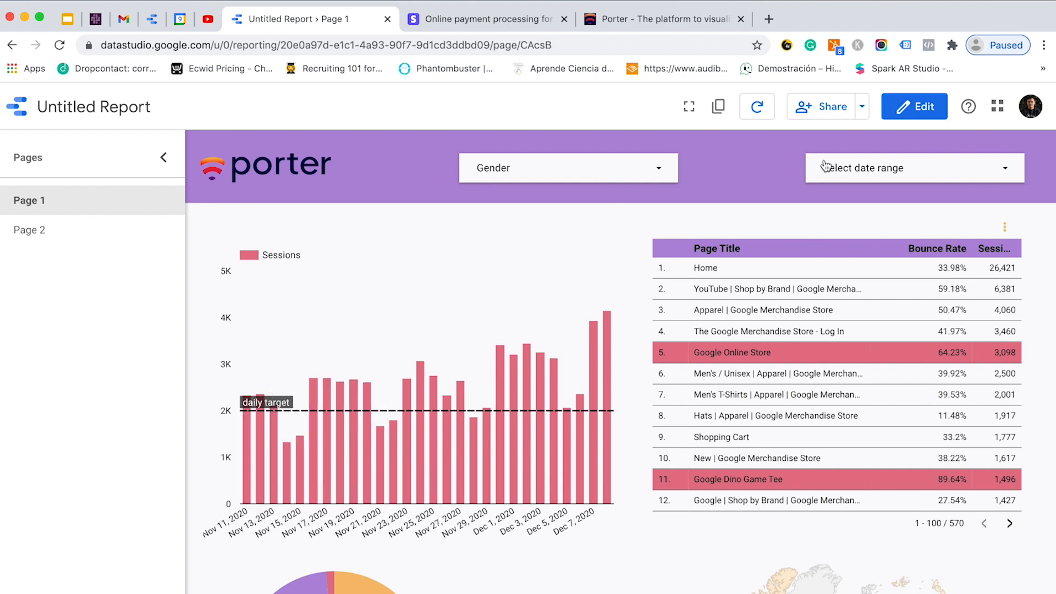
left_click(860, 106)
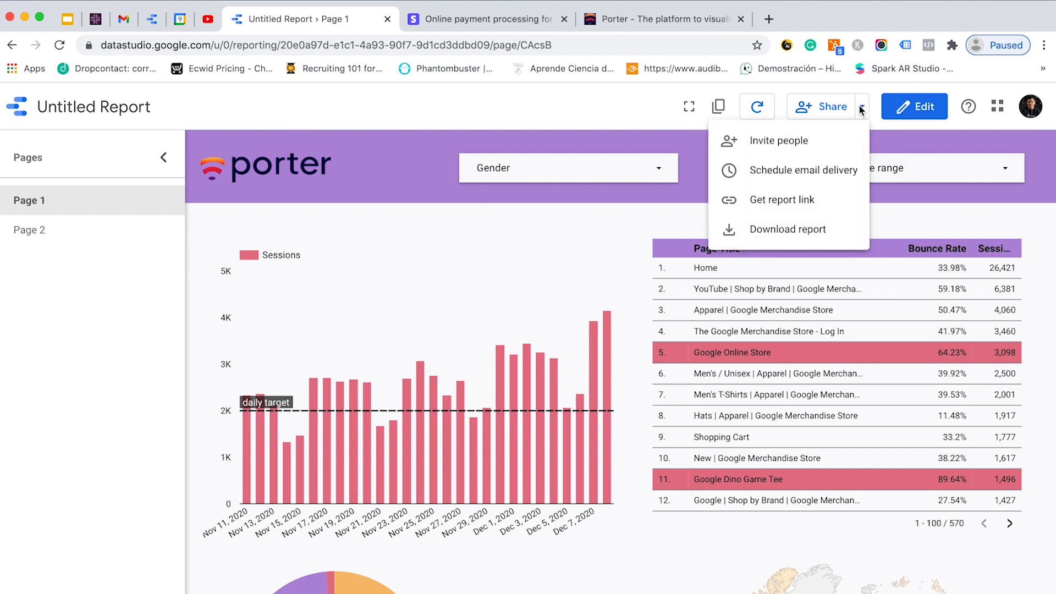
mouse_move(778, 139)
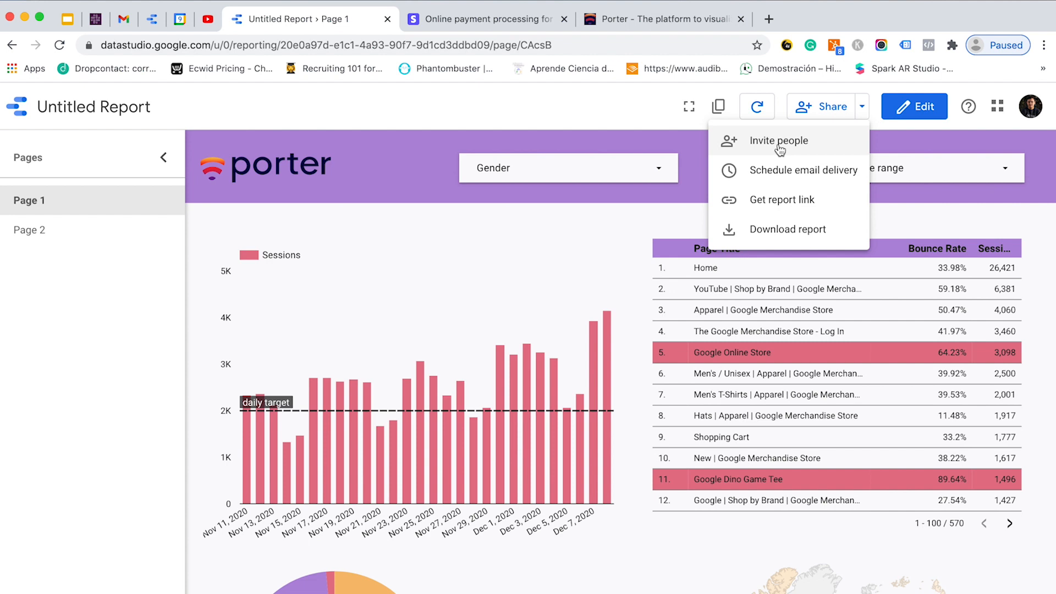
left_click(779, 140)
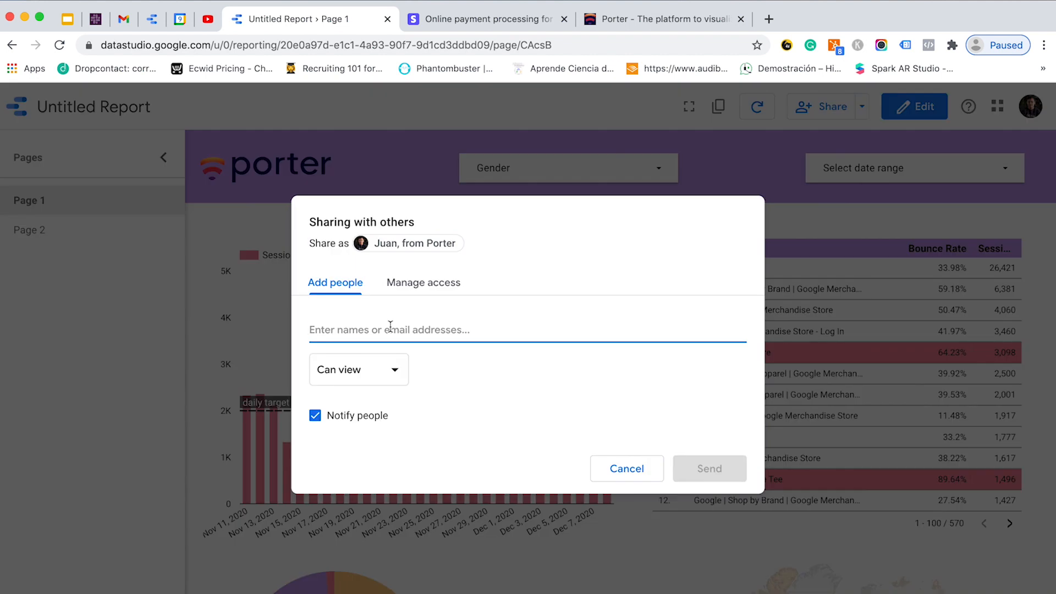
type("mateo Portermetrics")
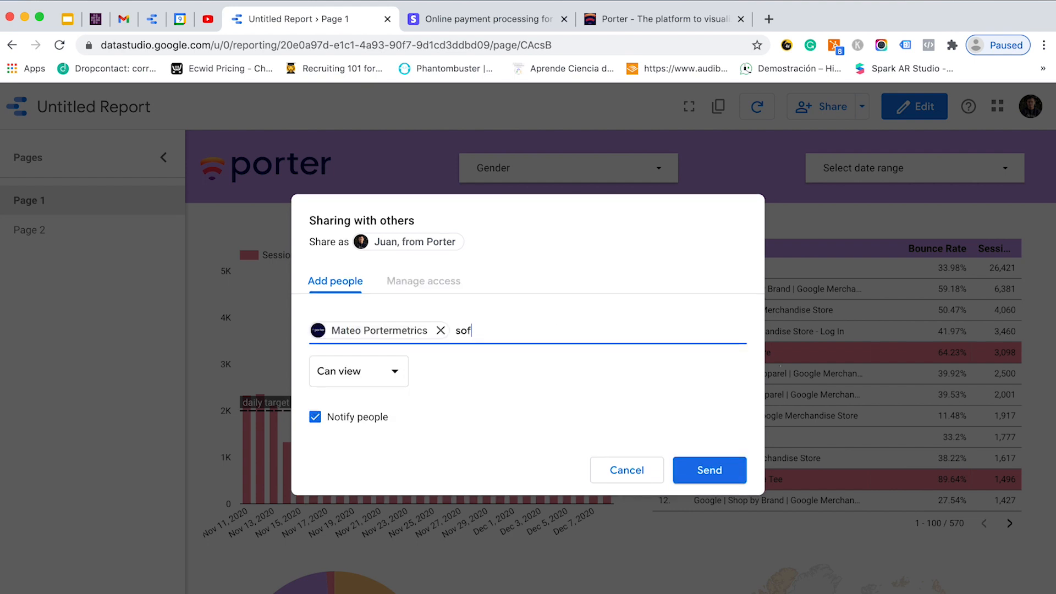
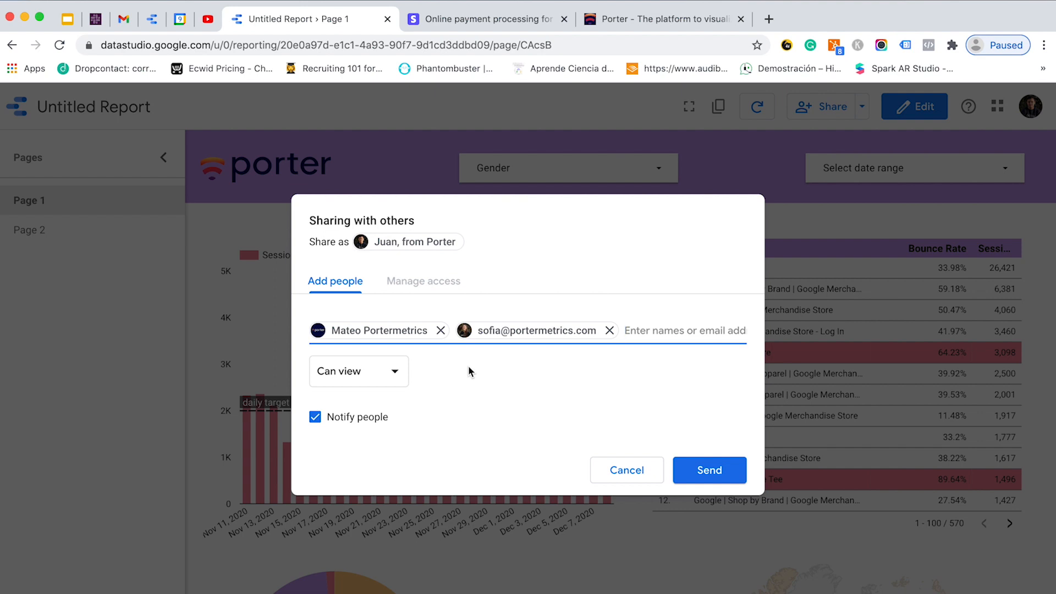
left_click(358, 371)
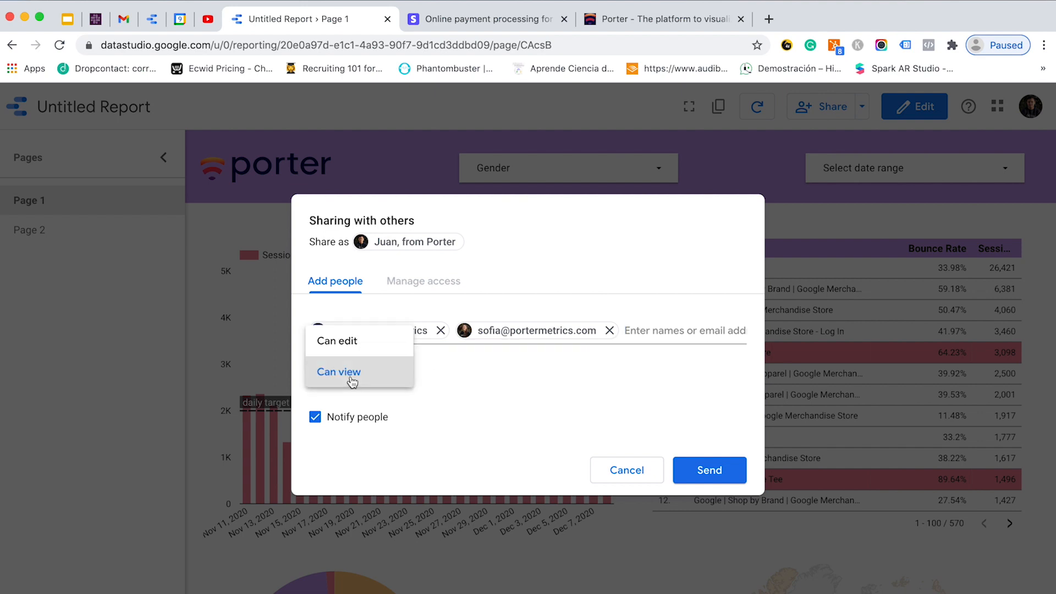
left_click(337, 339)
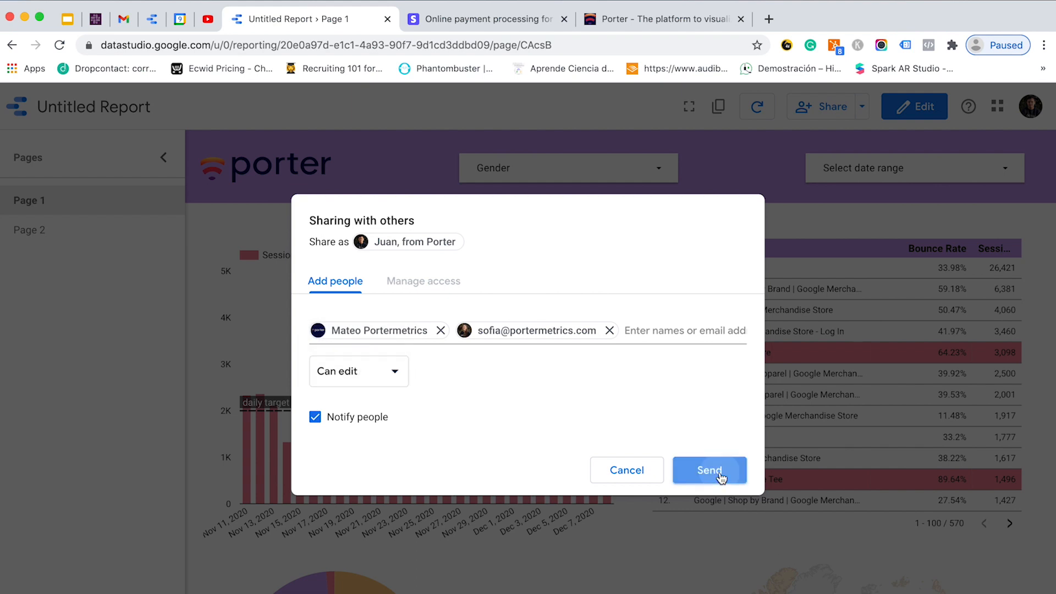
left_click(709, 470)
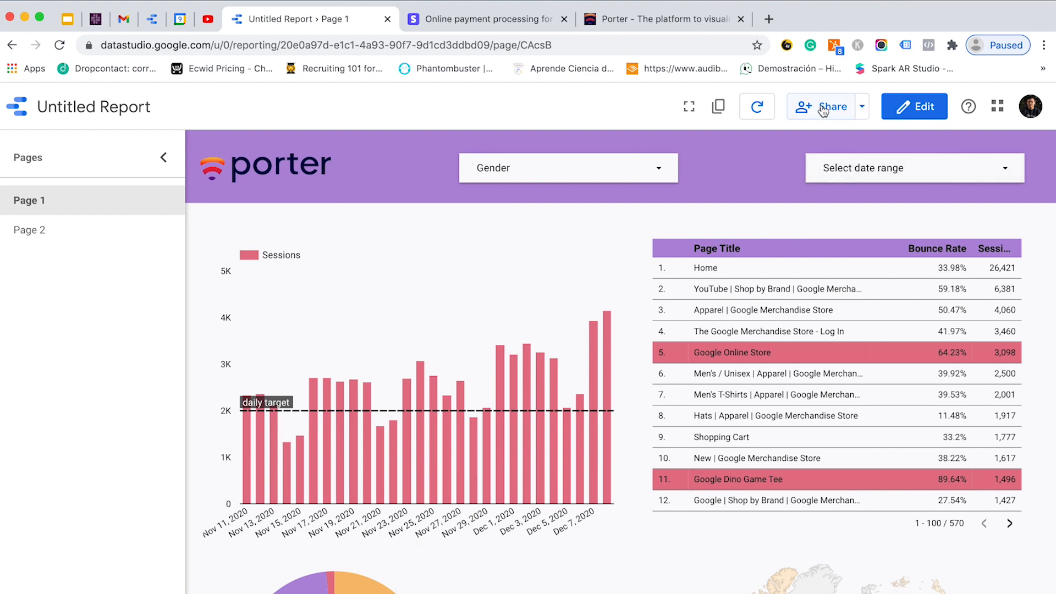
- Reach the Manage access list showing who currently has access to the report
left_click(861, 107)
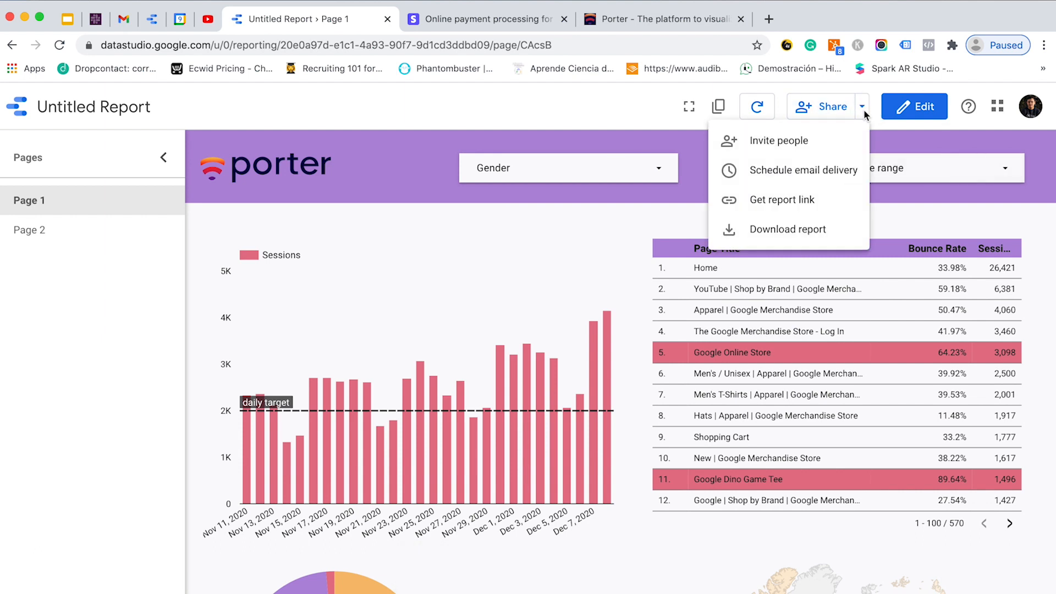
left_click(778, 140)
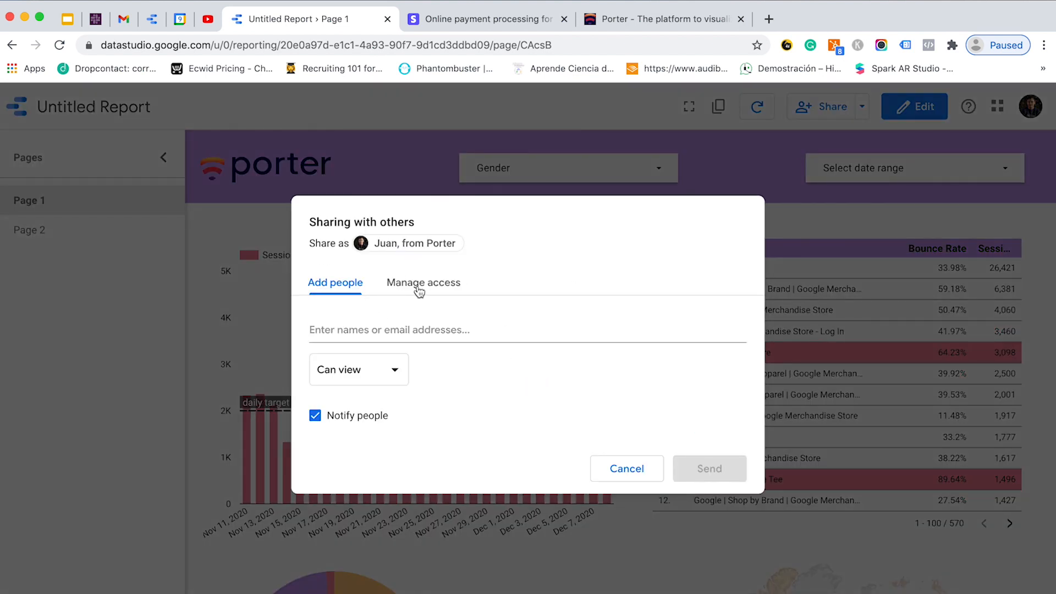
left_click(423, 283)
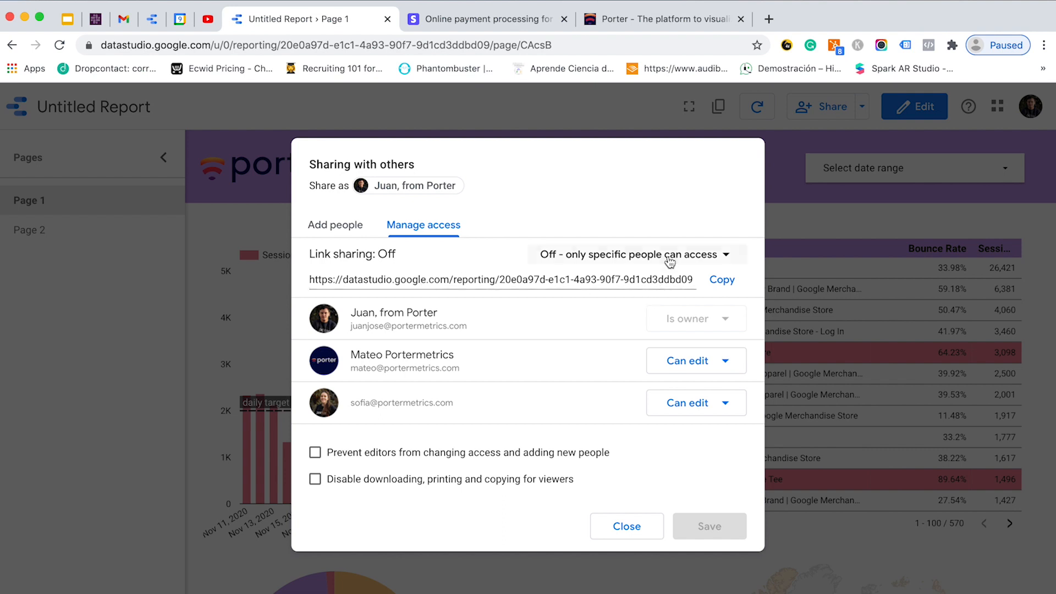
- Set link sharing to 'Anyone on the Internet can find and view', save it, and copy the public link
left_click(635, 254)
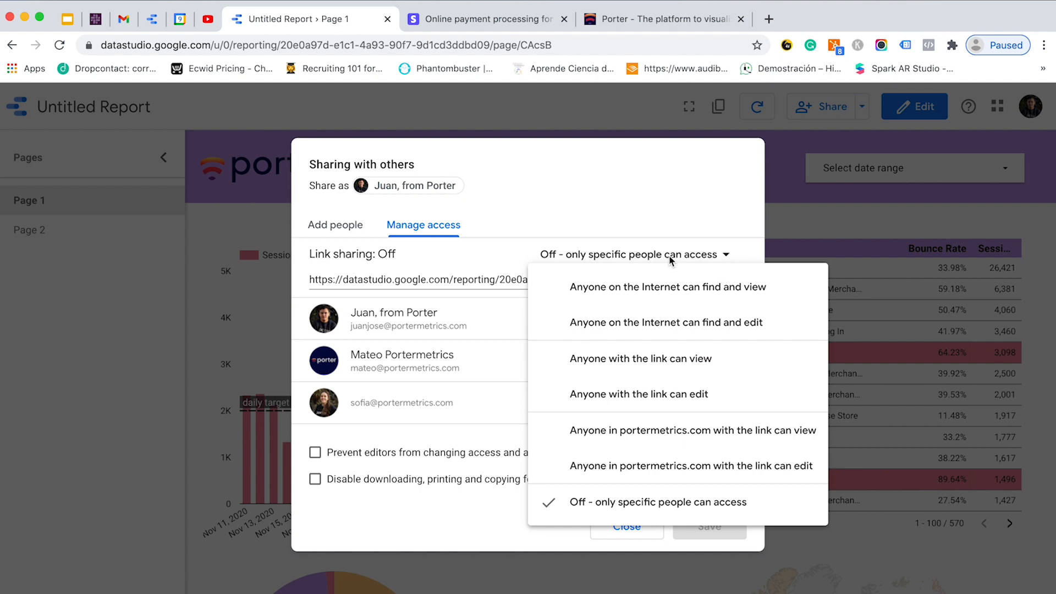
left_click(667, 286)
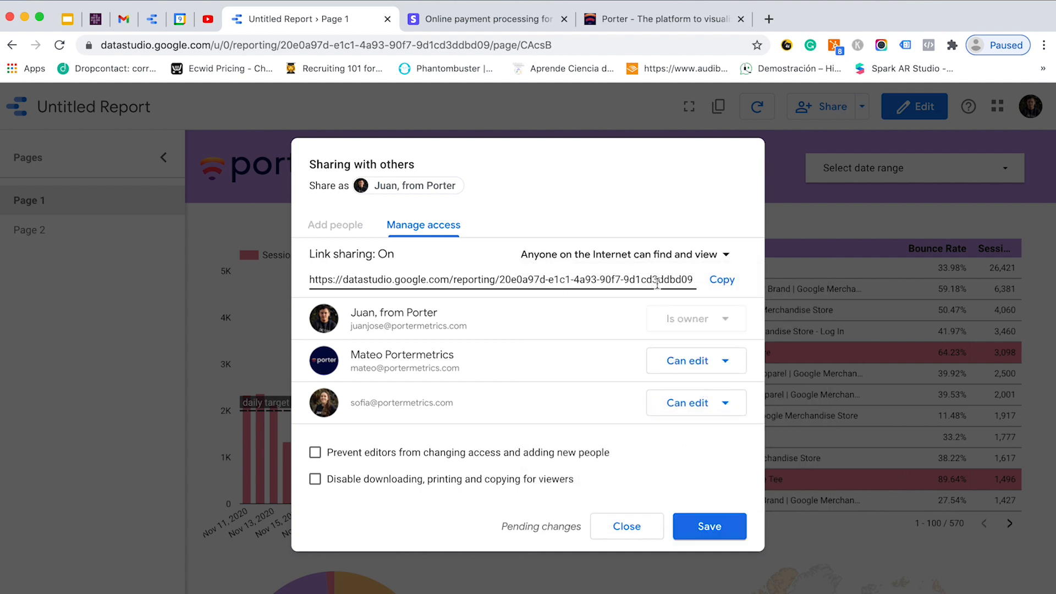
left_click(708, 525)
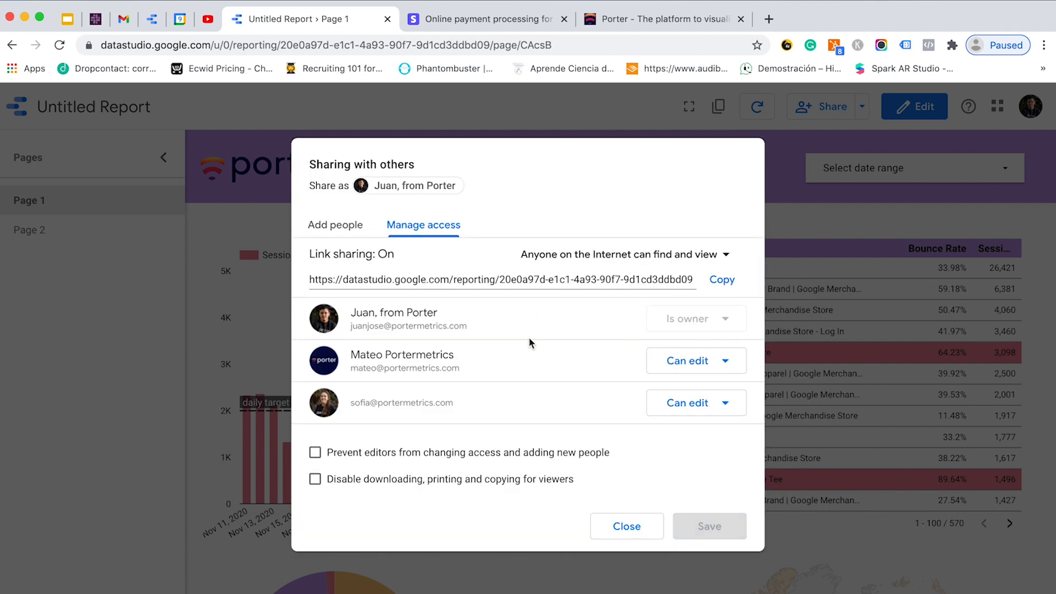
left_click(721, 279)
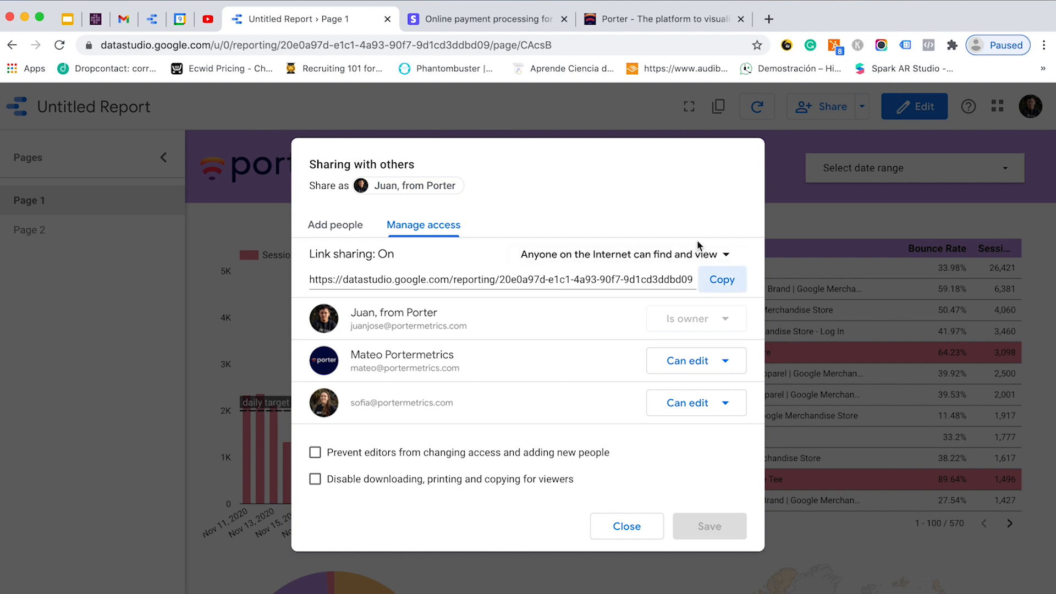
mouse_move(980, 53)
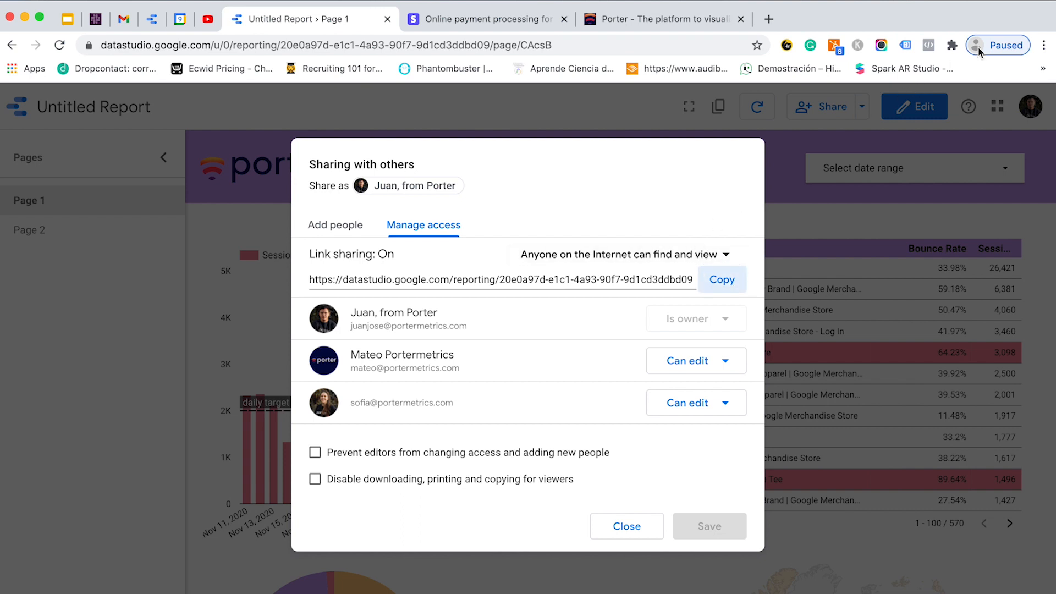
- Dismiss the accidental Chrome menu and close the Sharing with others dialog
left_click(1042, 45)
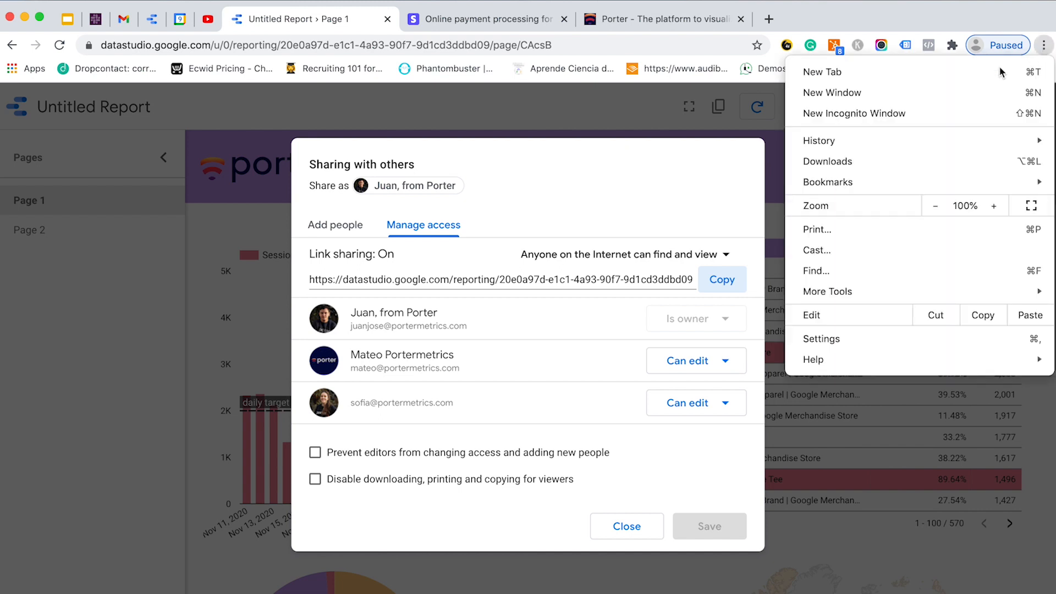
left_click(854, 114)
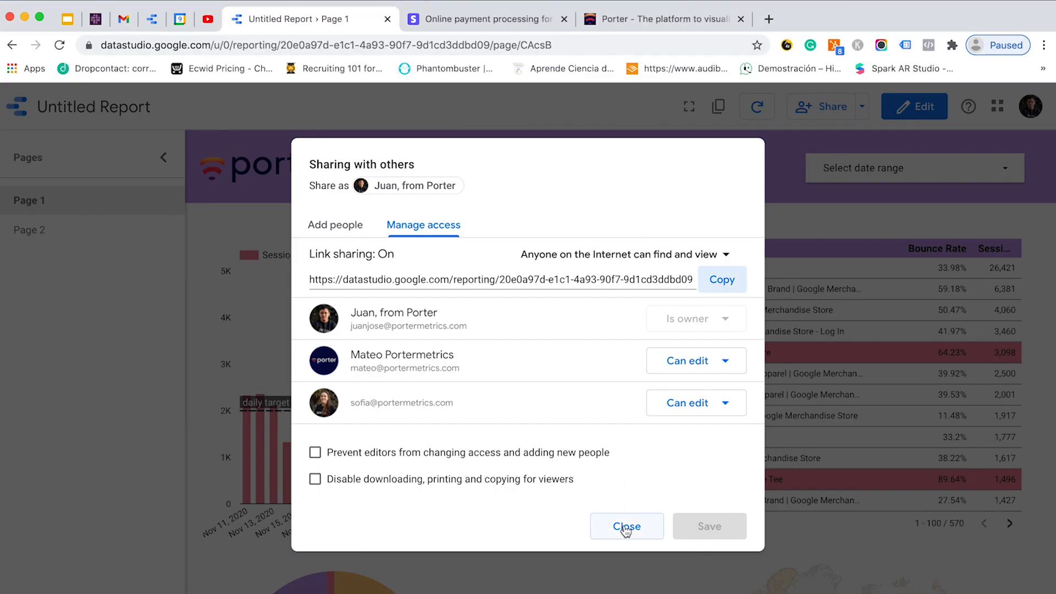
left_click(625, 526)
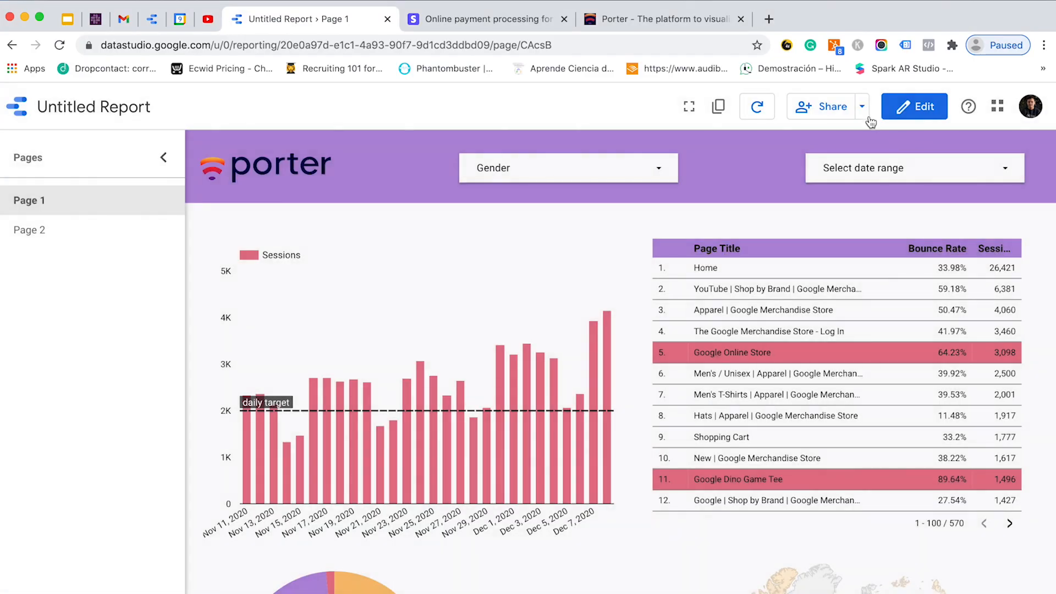
- Start a daily email delivery schedule and add Mateo Portermetrics as a recipient
left_click(862, 107)
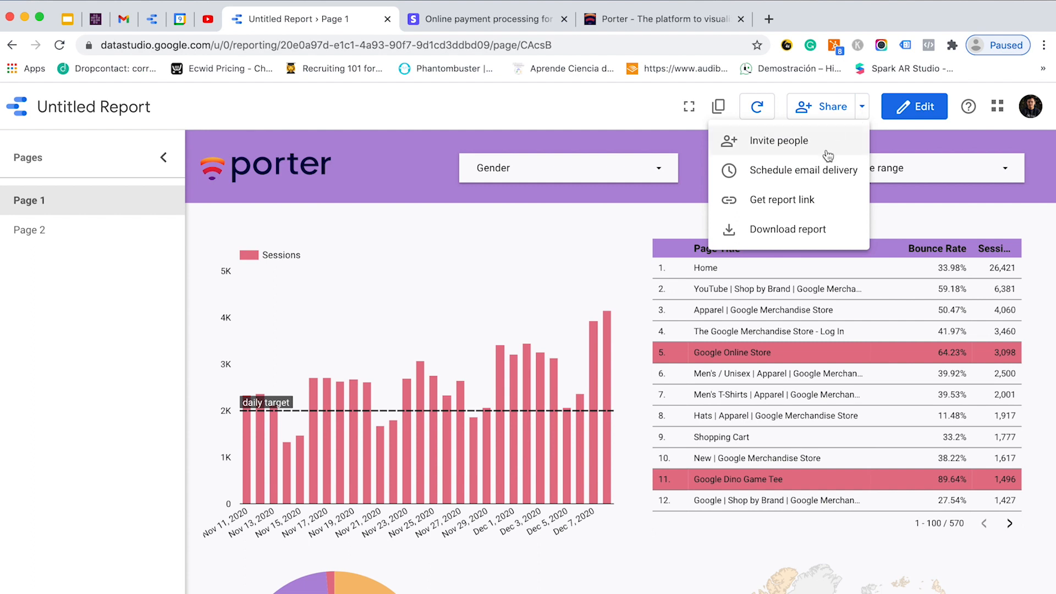
left_click(803, 170)
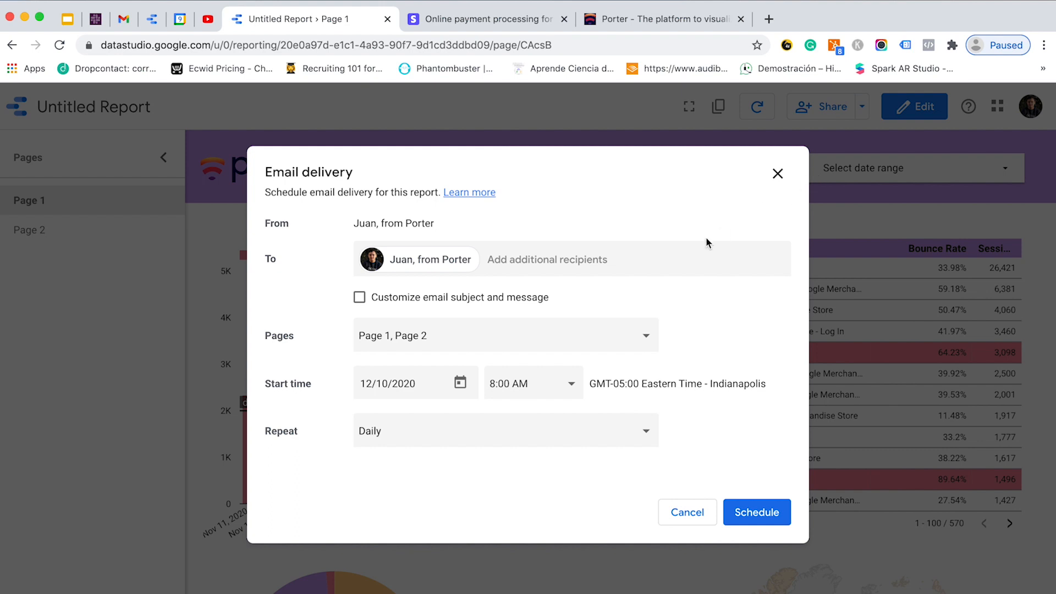
left_click(572, 260)
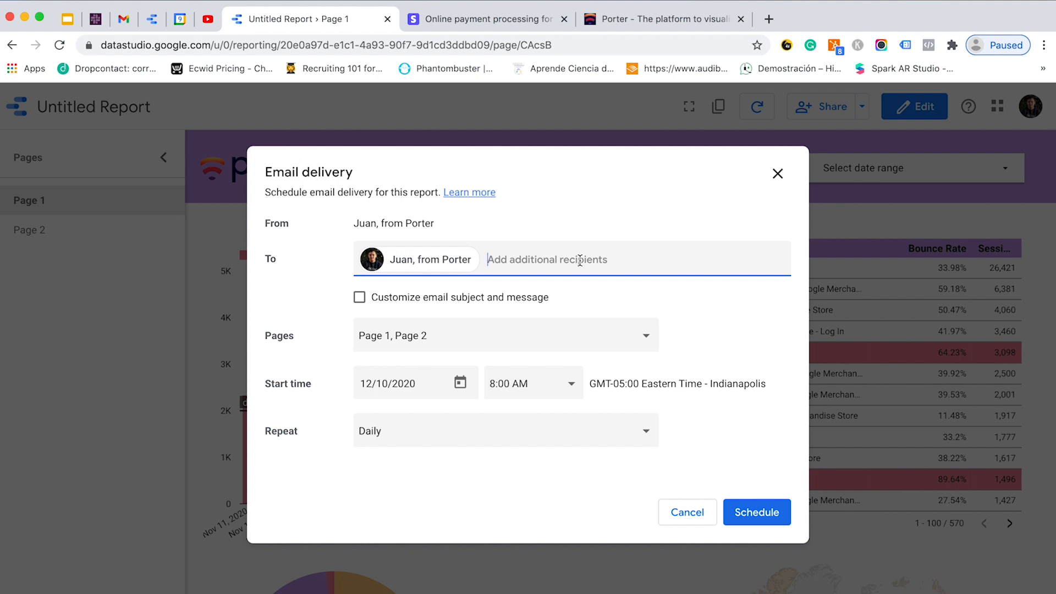
type("mateo")
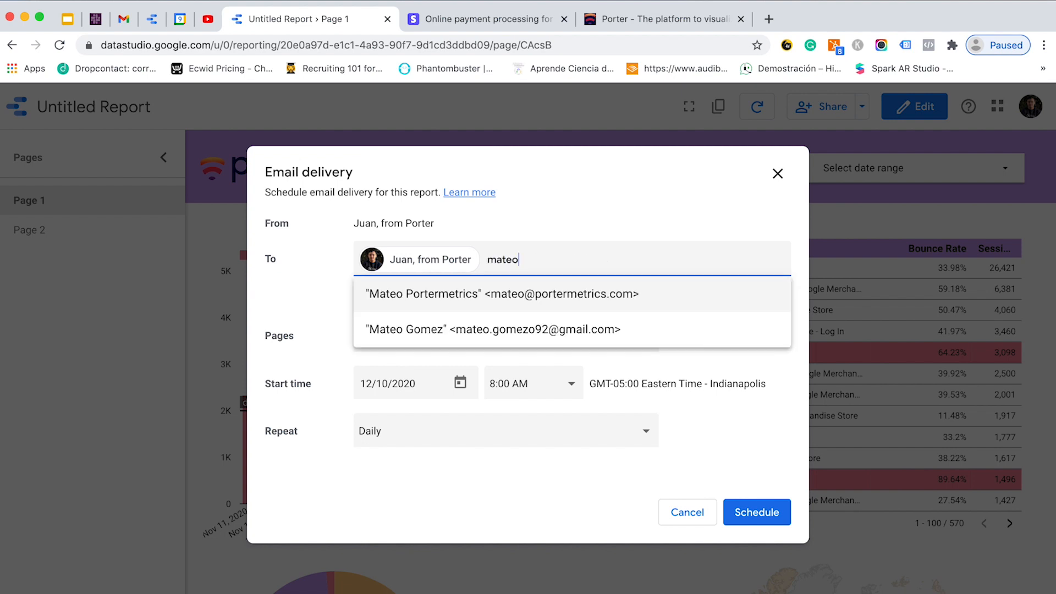
left_click(502, 293)
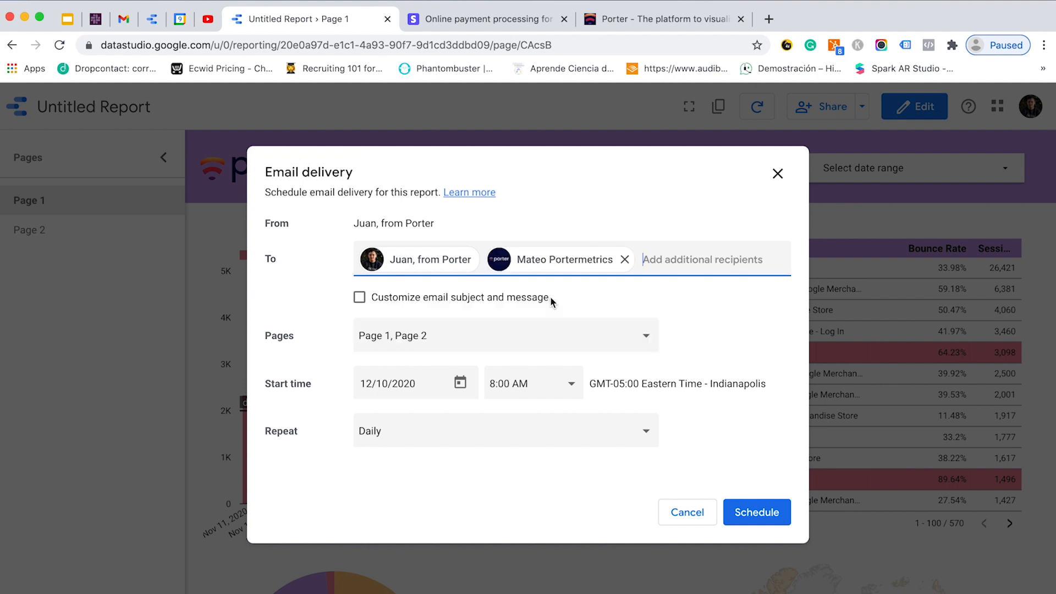
mouse_move(508, 410)
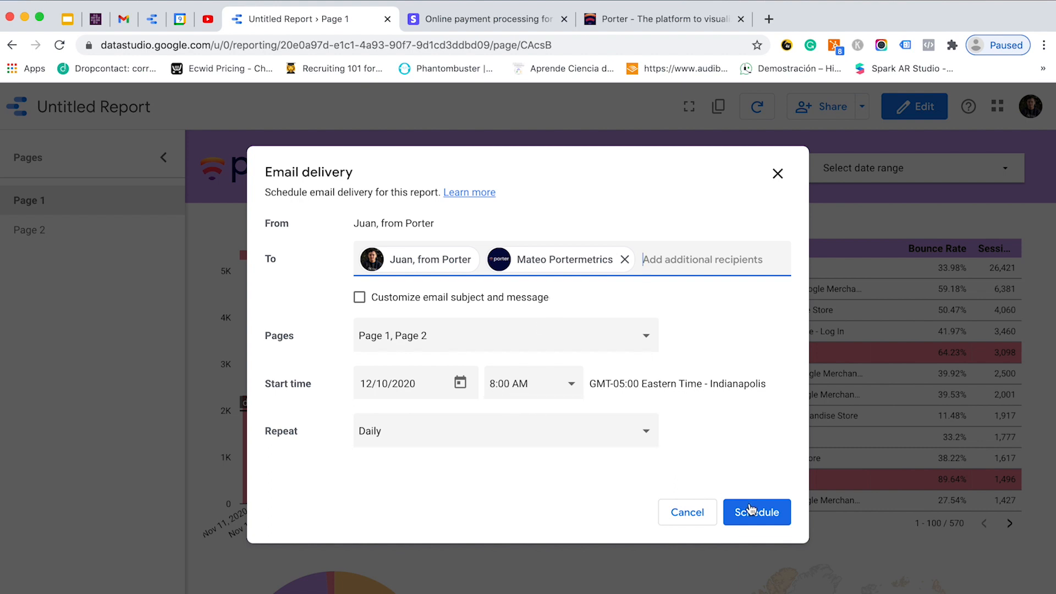
mouse_move(748, 510)
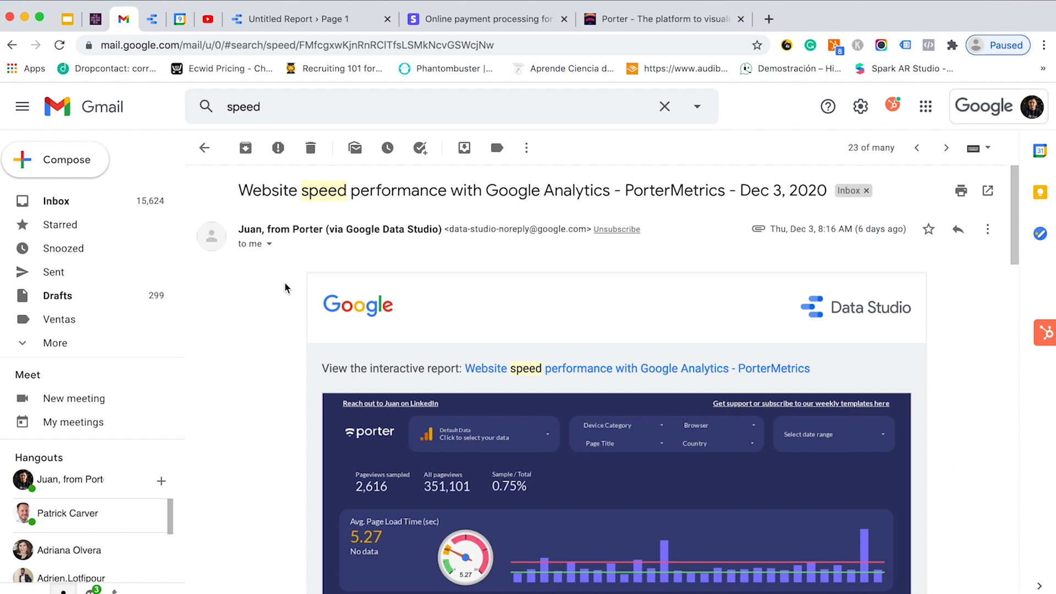
- Scroll through the report email down to the PDF attachment and back to the top
scroll("down", 3)
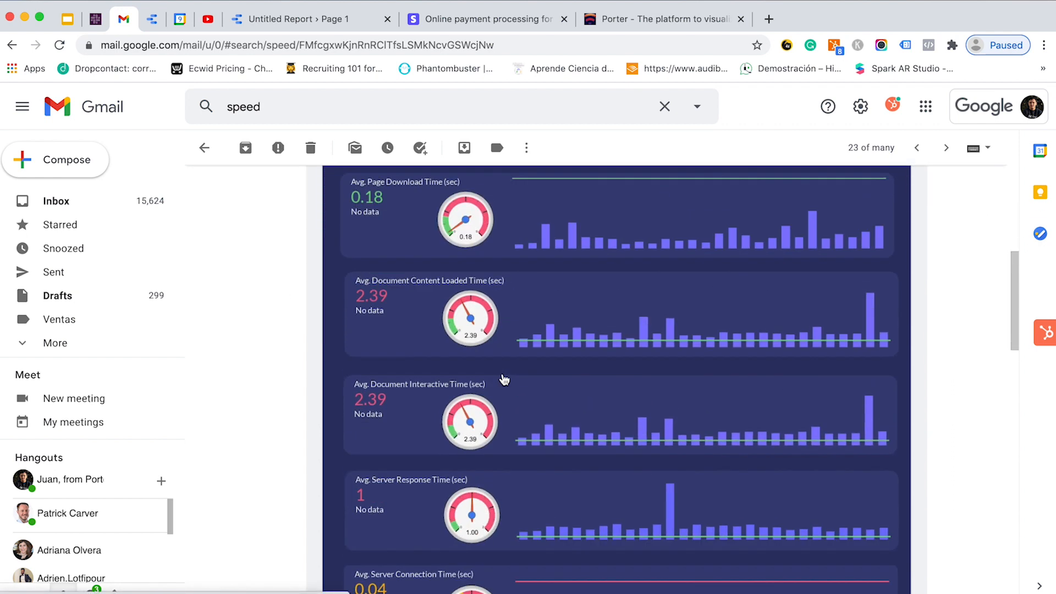
scroll("down", 3)
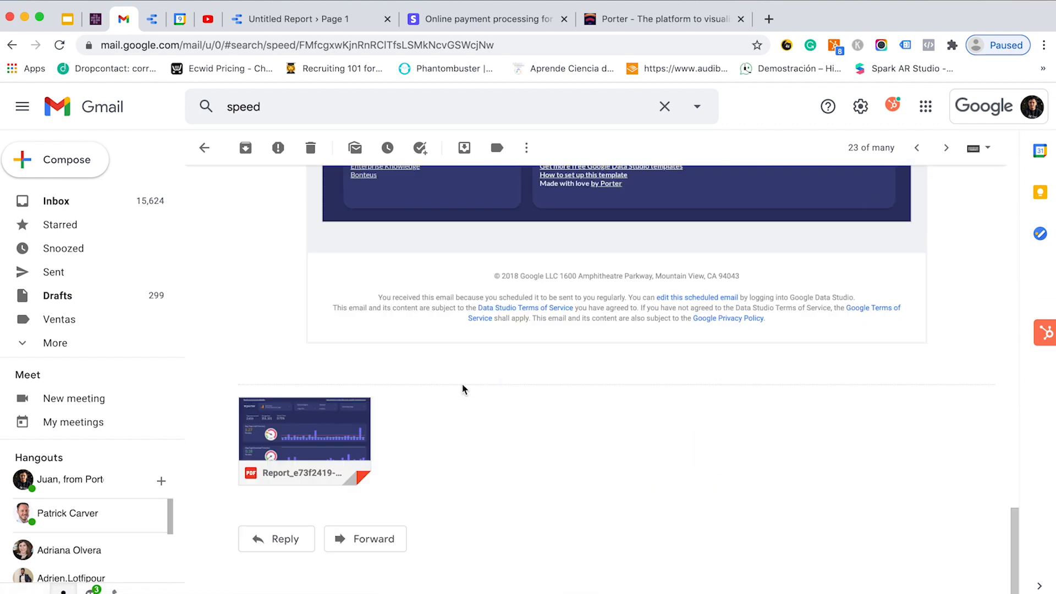
scroll("up", 3)
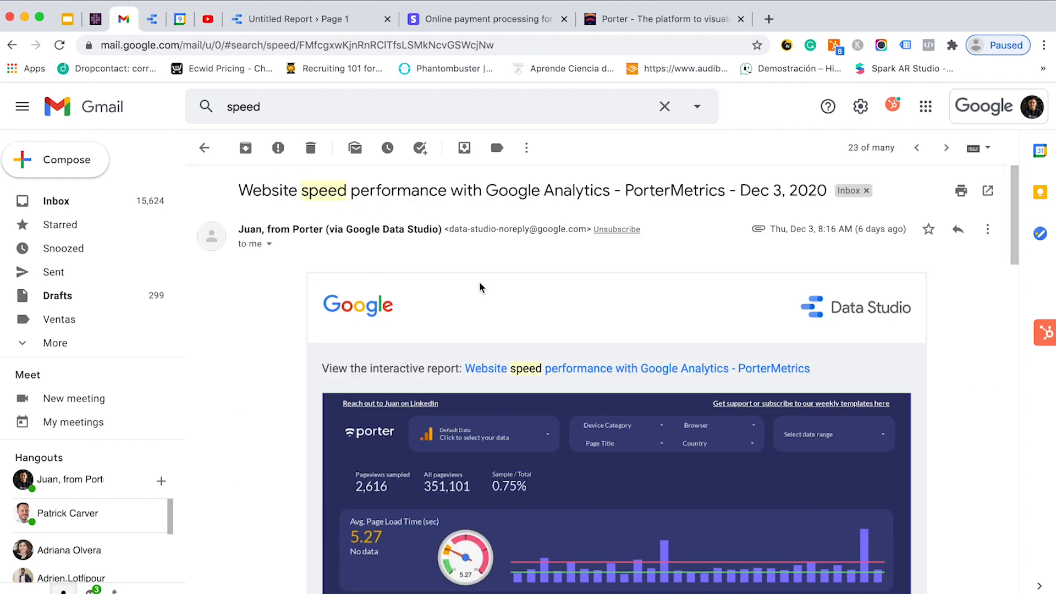
mouse_move(595, 371)
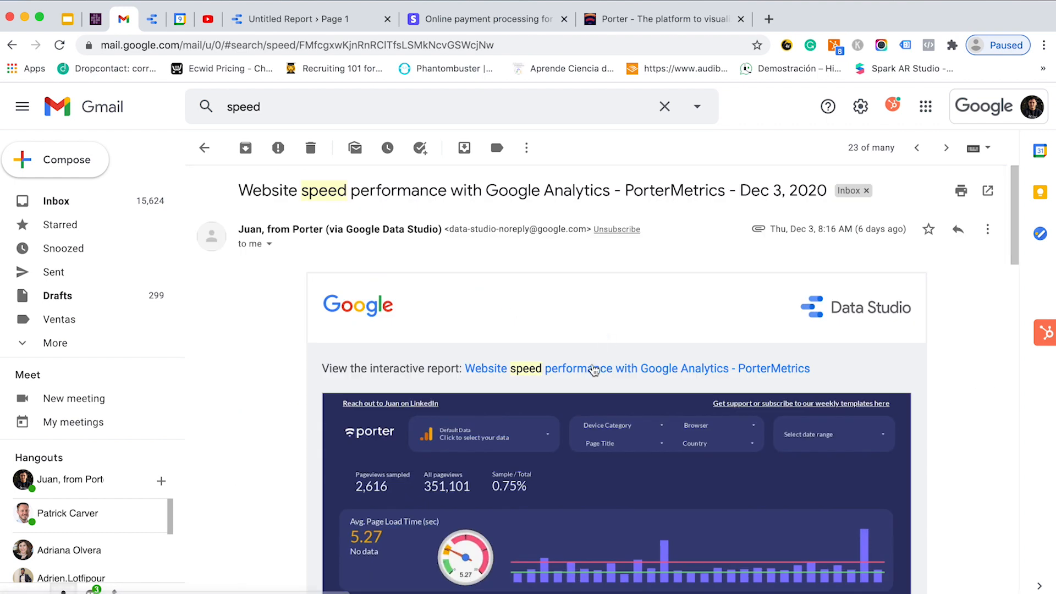